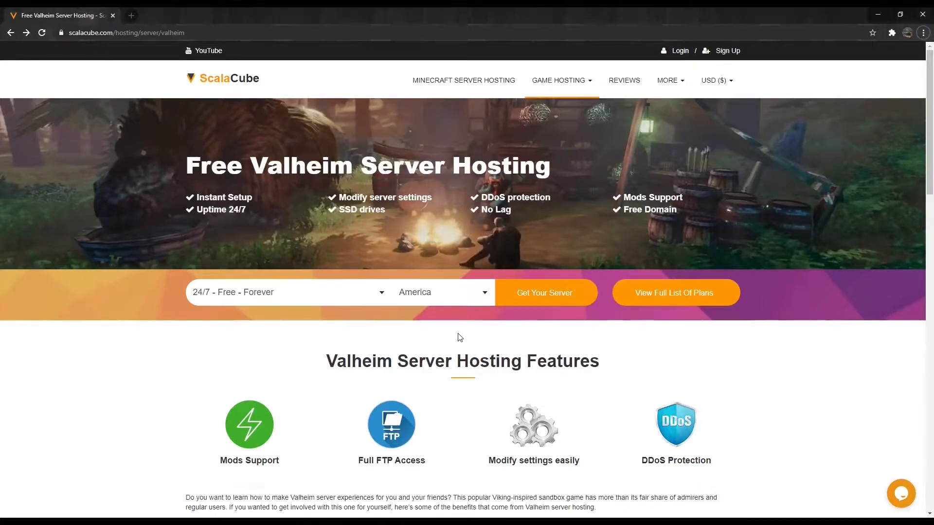
mouse_move(725, 61)
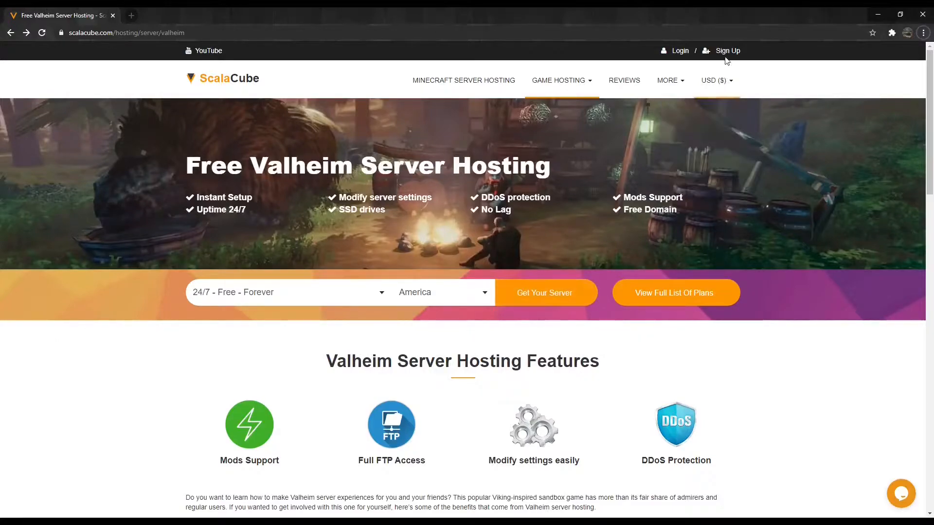
Step: Sign in to ScalaCube and bring up the Game Server Hosting page listing Valheim
click(727, 50)
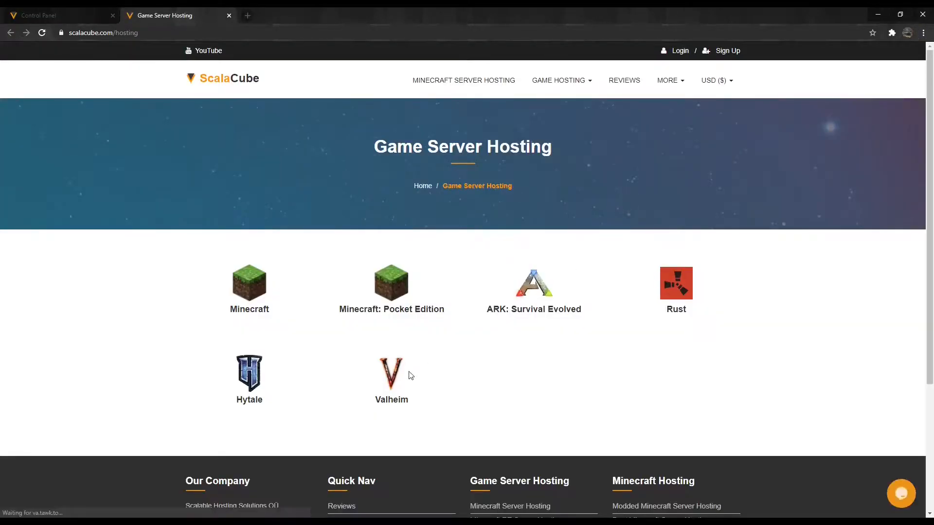
Step: Build a Valheim plan in Europe with 10 player slots ($14/month) and a free IP-with-port address
click(391, 375)
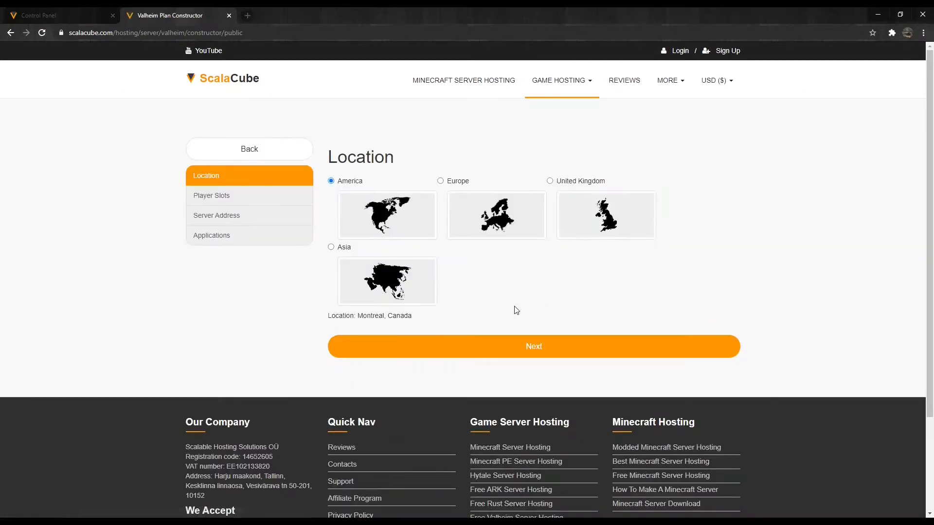
click(440, 181)
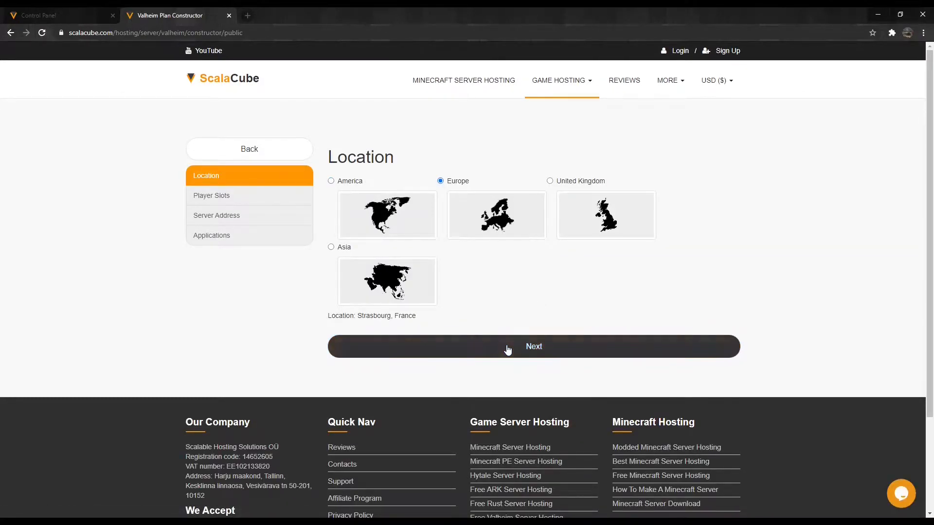
click(533, 346)
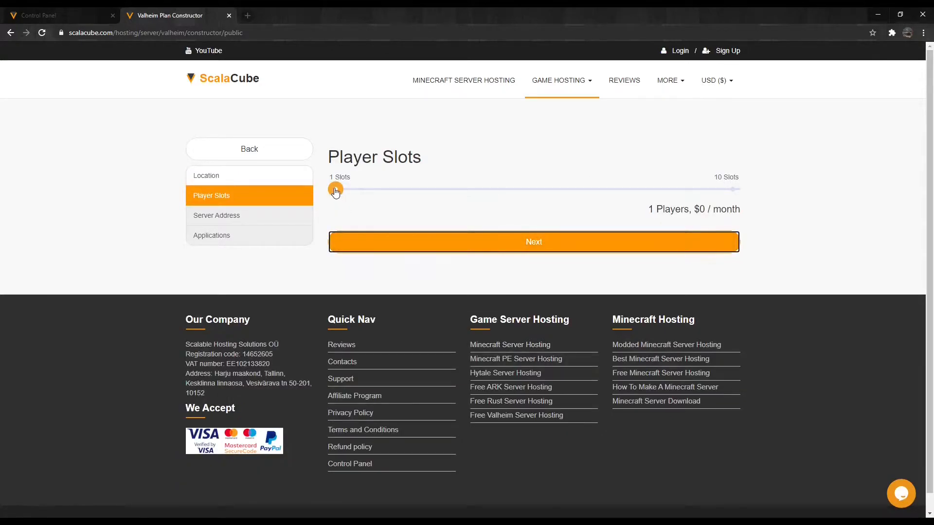
drag(335, 190, 732, 189)
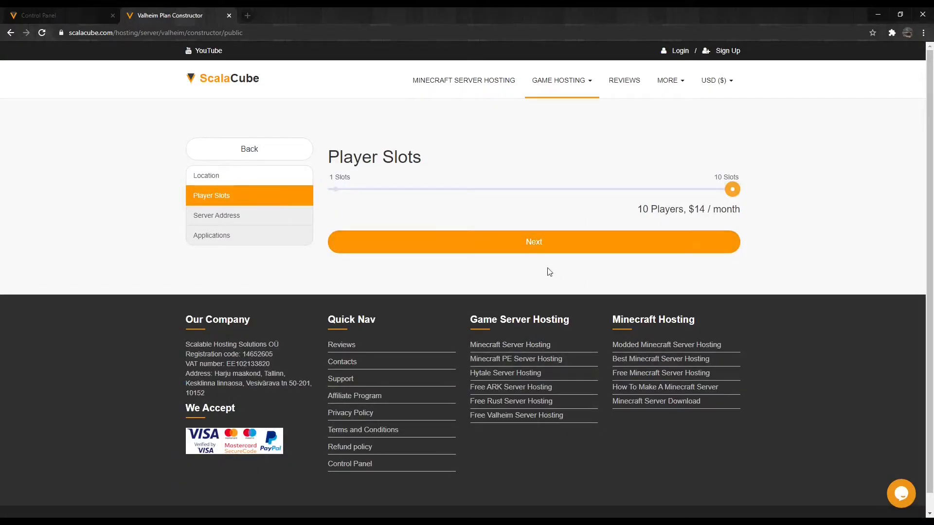
click(533, 242)
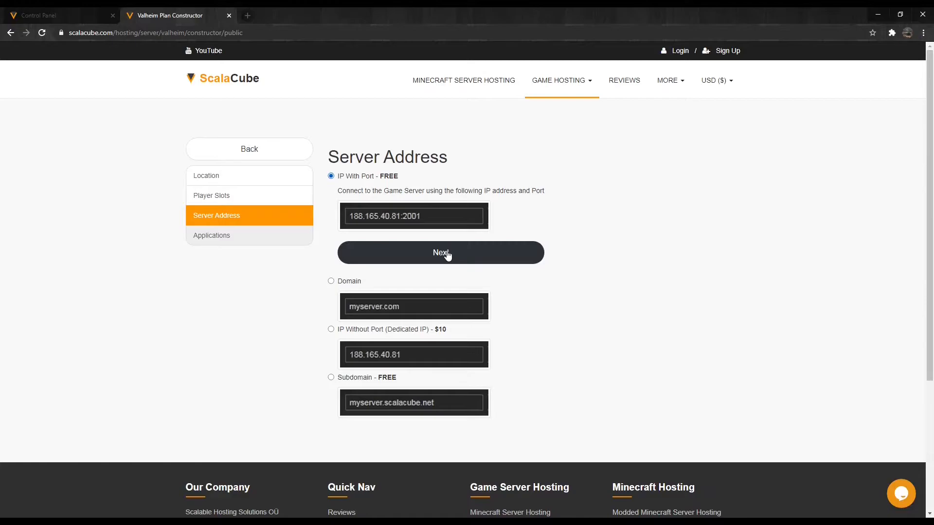
click(441, 252)
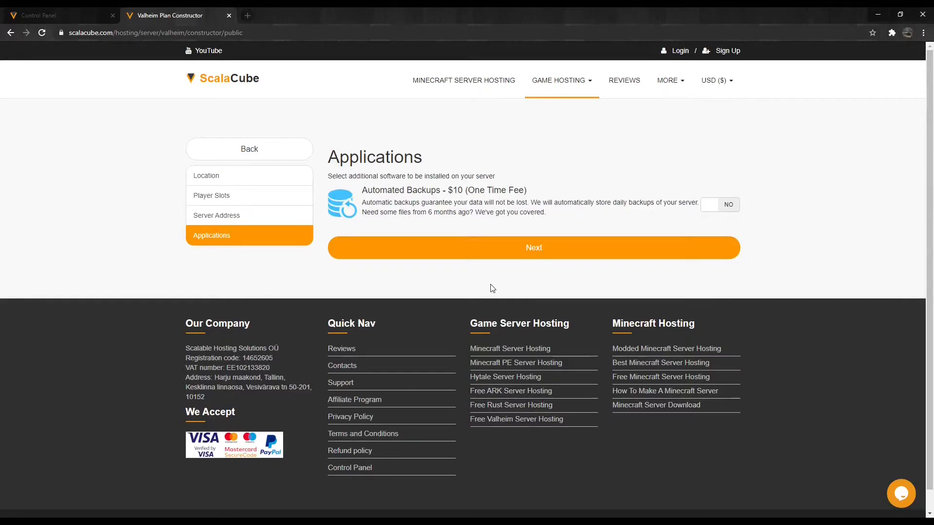
Step: Check out the one-month $14 Valheim rental order and pay the invoice
click(533, 247)
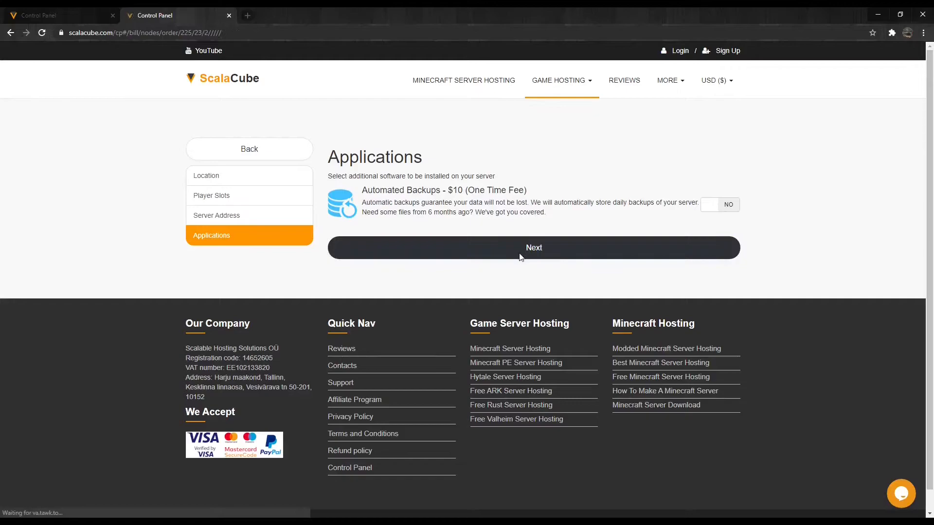
click(533, 248)
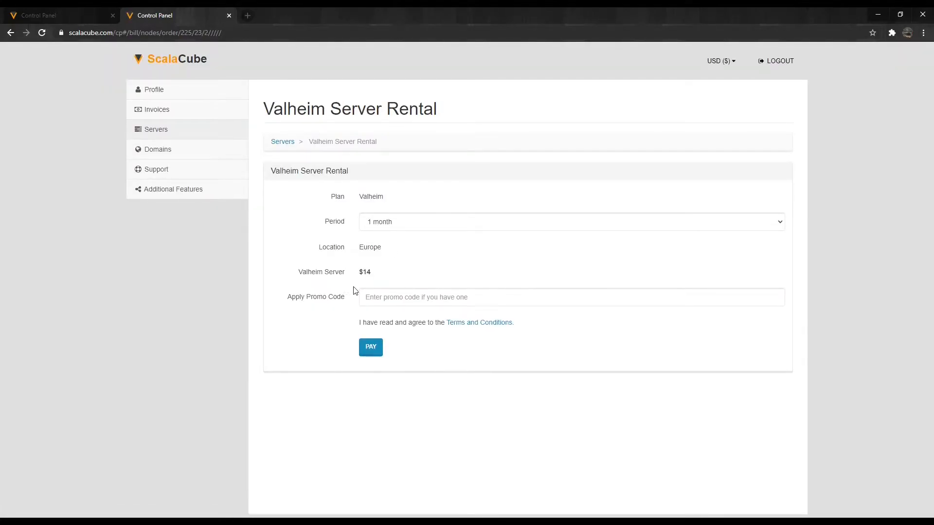
click(370, 347)
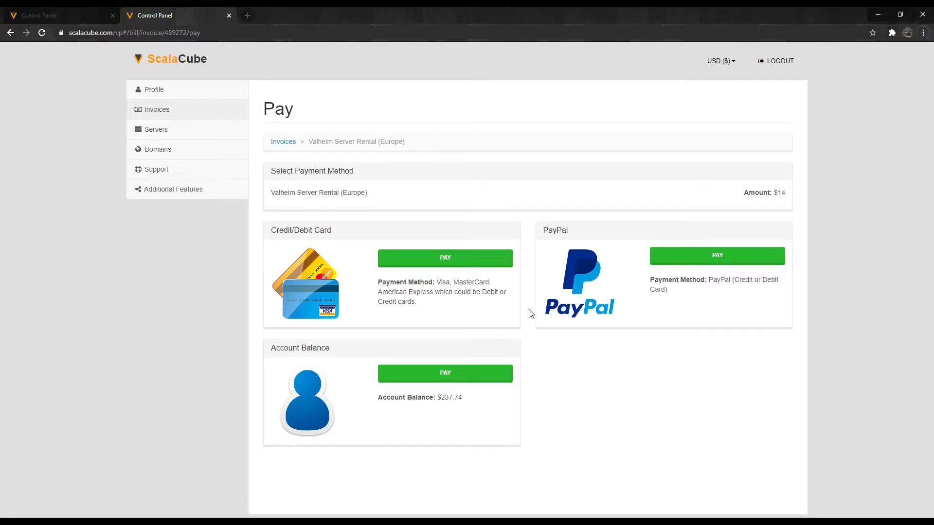
click(156, 129)
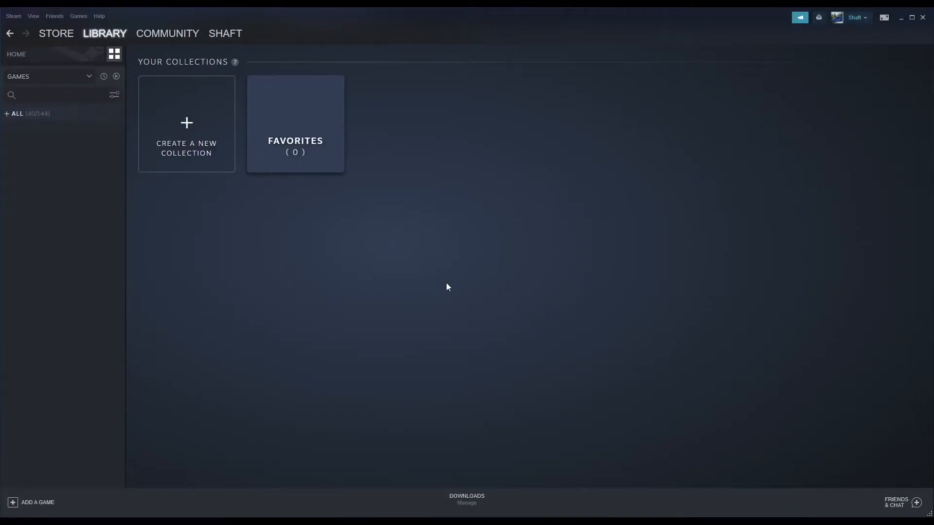
click(33, 15)
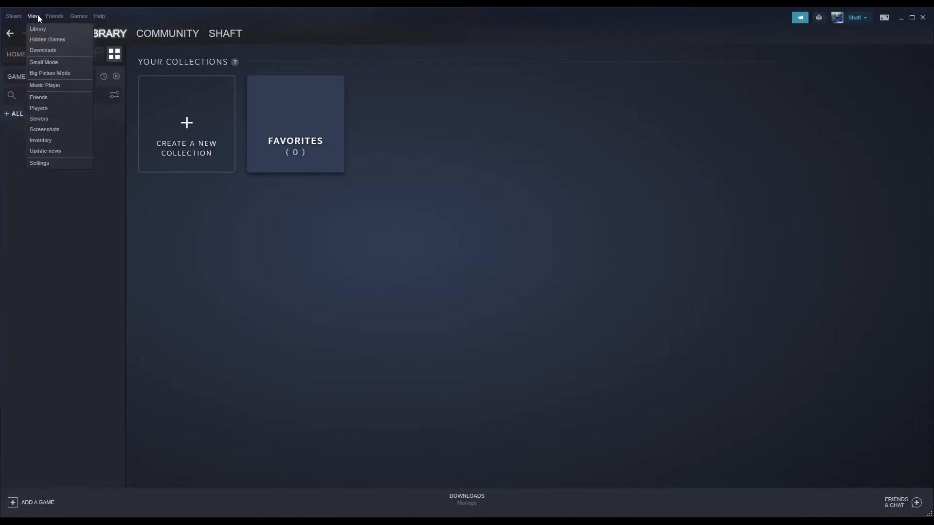
click(39, 119)
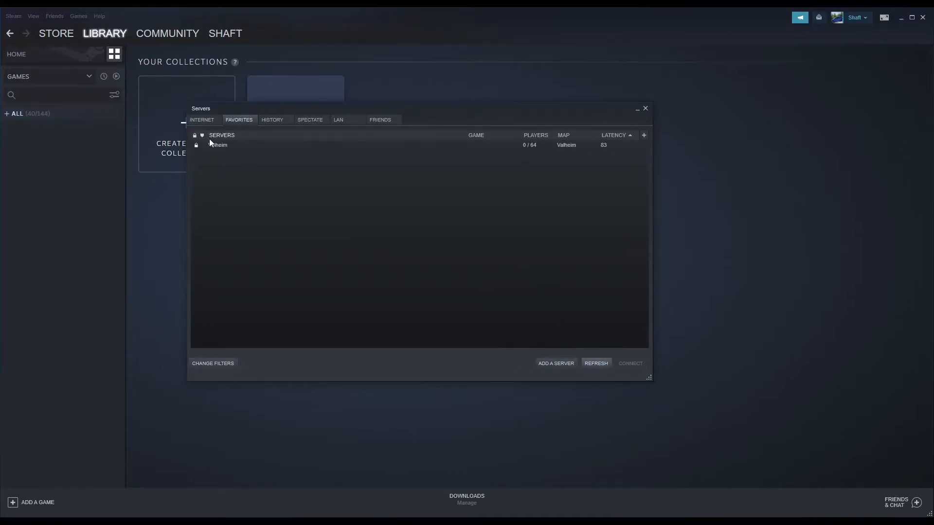
click(217, 145)
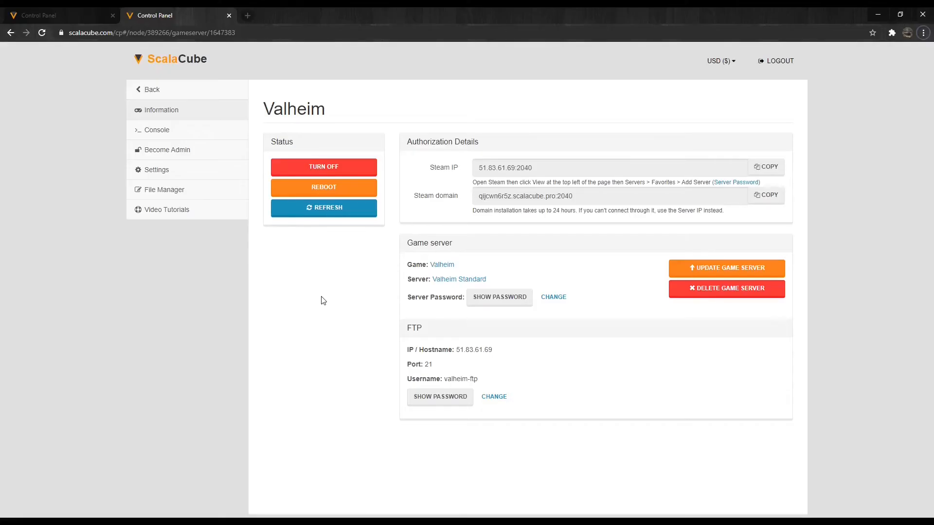
Step: View the server console log, then reach the Players page for granting admin by Steam ID
click(156, 130)
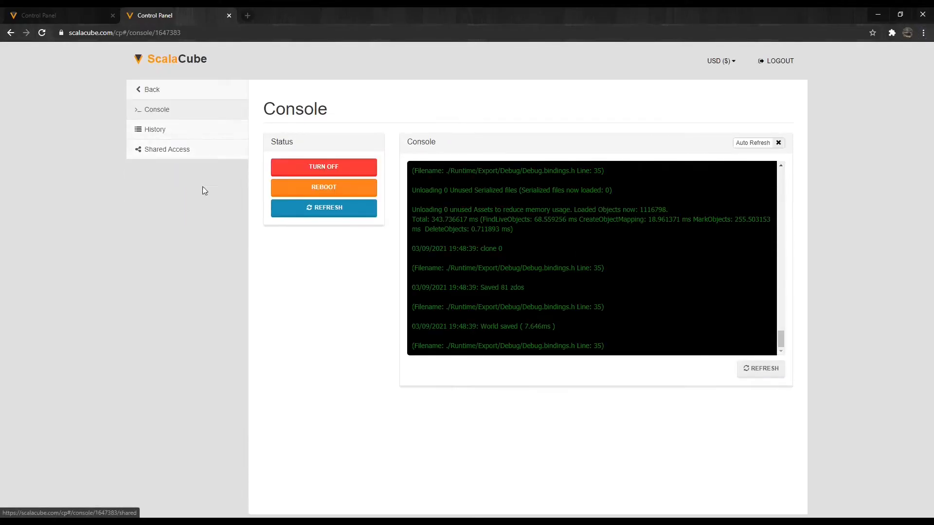
mouse_move(219, 219)
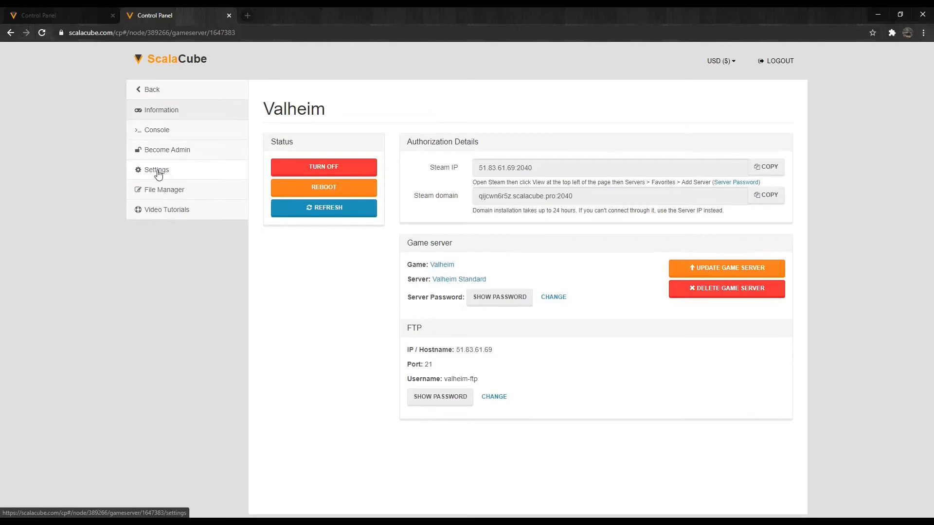
click(156, 169)
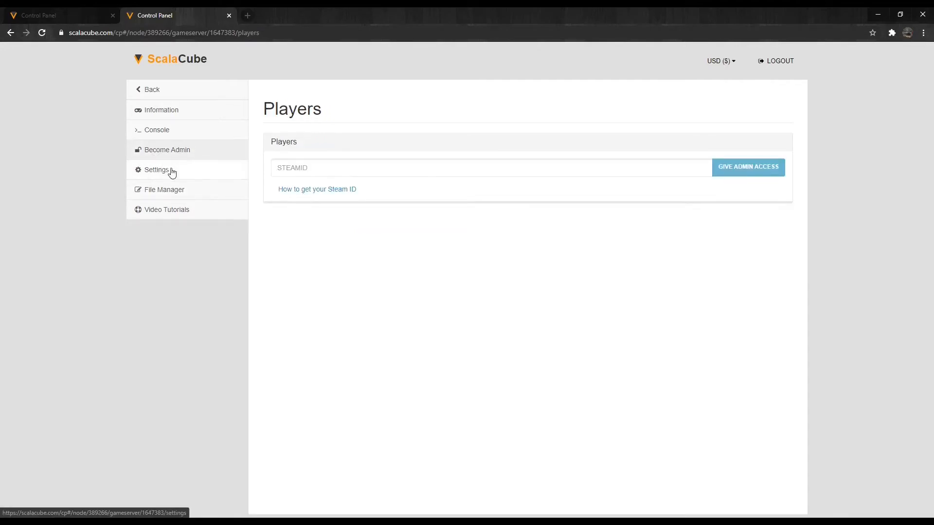
mouse_move(326, 225)
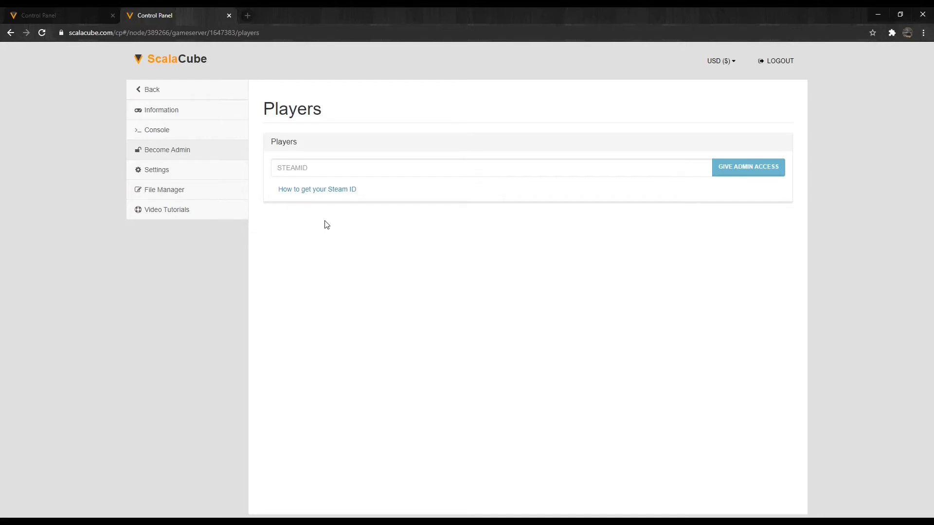
mouse_move(303, 218)
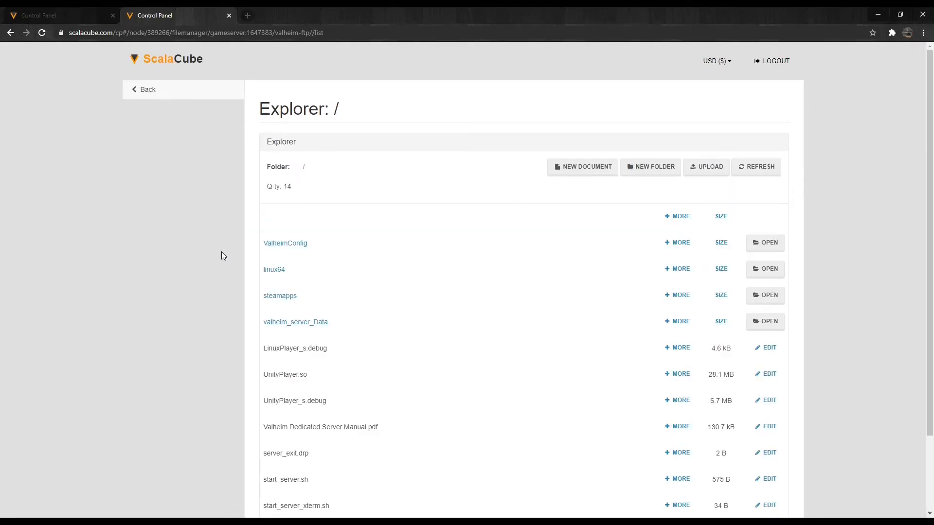
Step: Browse the Valheim file explorer's root folder, then go back to the Game servers list
scroll(down, 3)
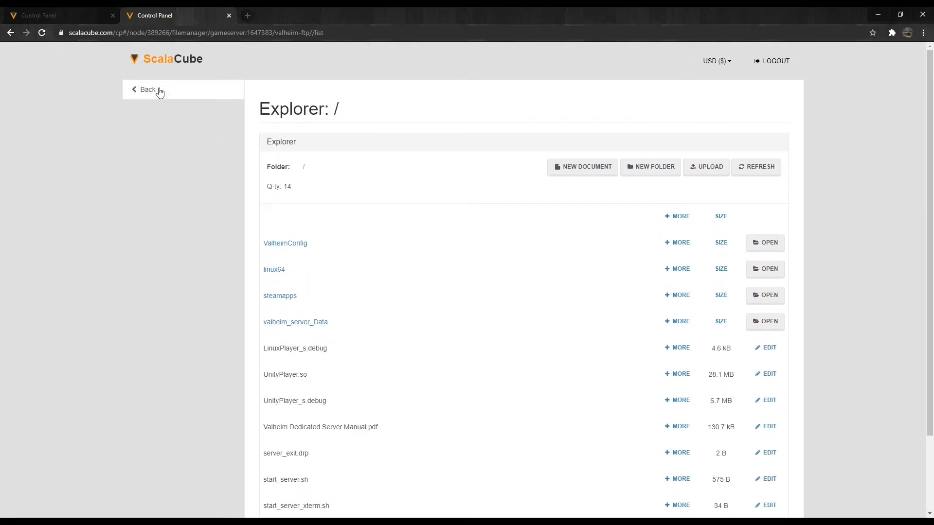
click(147, 89)
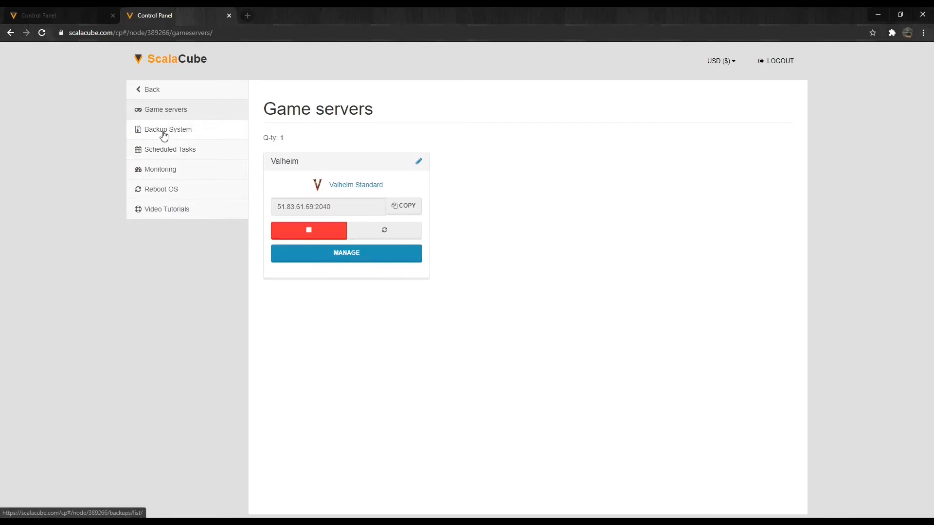
Step: Look over the Valheim backup form, then begin a scheduled task for the Valheim server
click(168, 129)
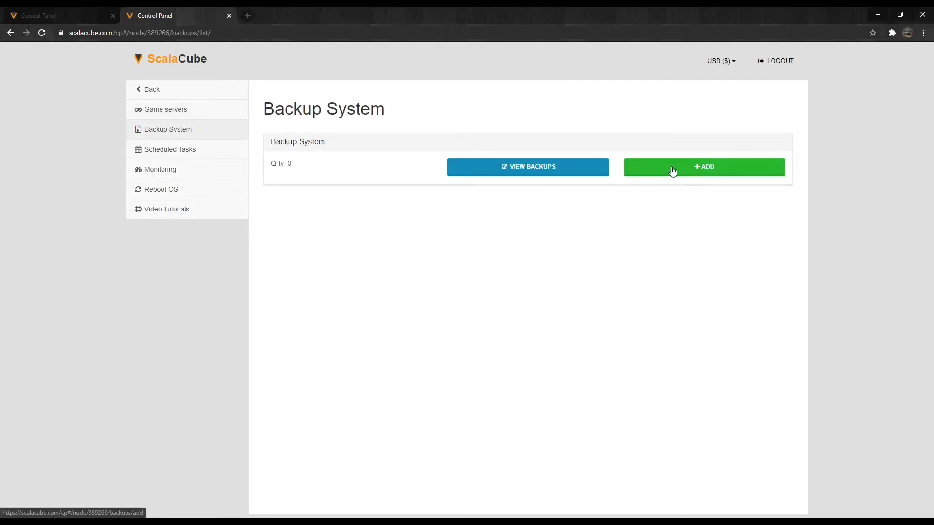
click(704, 167)
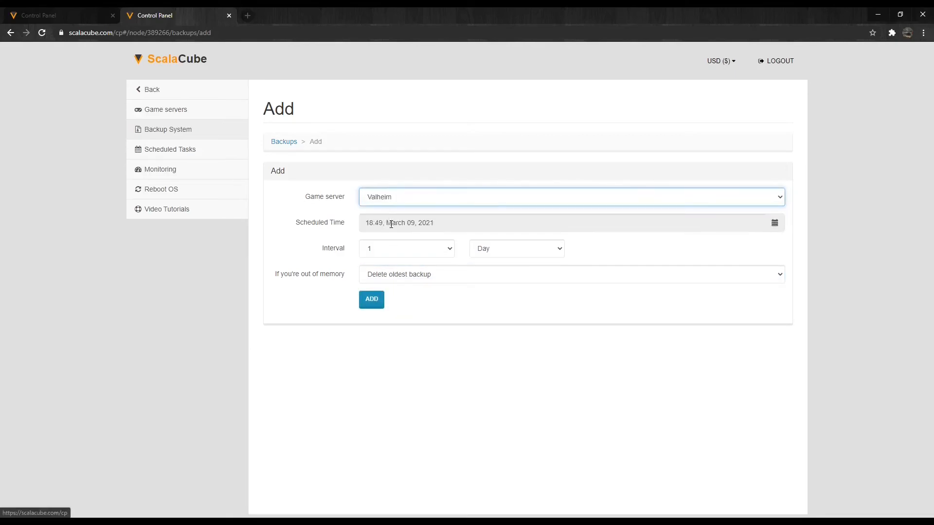
mouse_move(245, 223)
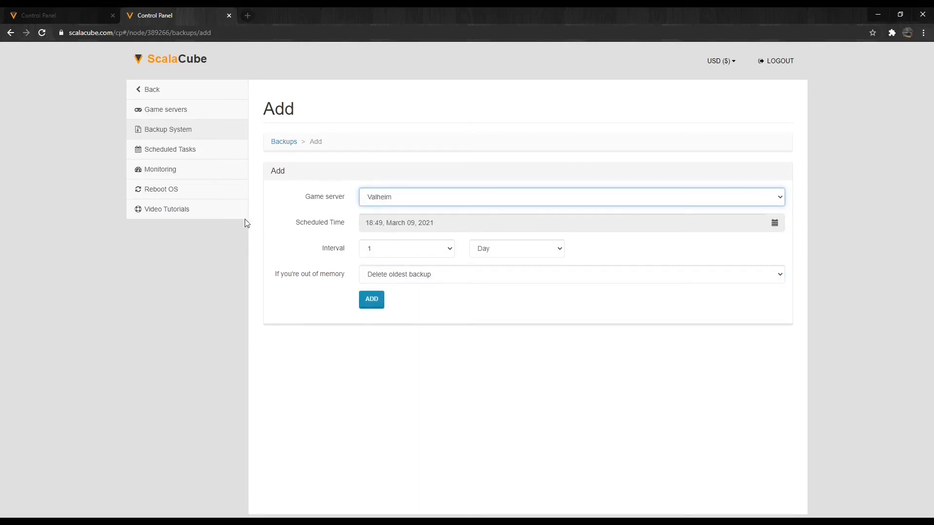
click(170, 149)
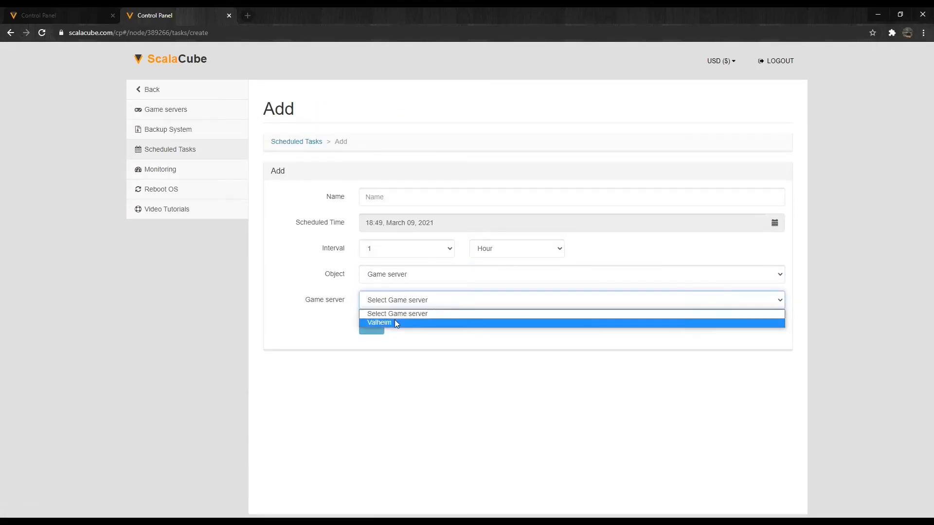
click(379, 322)
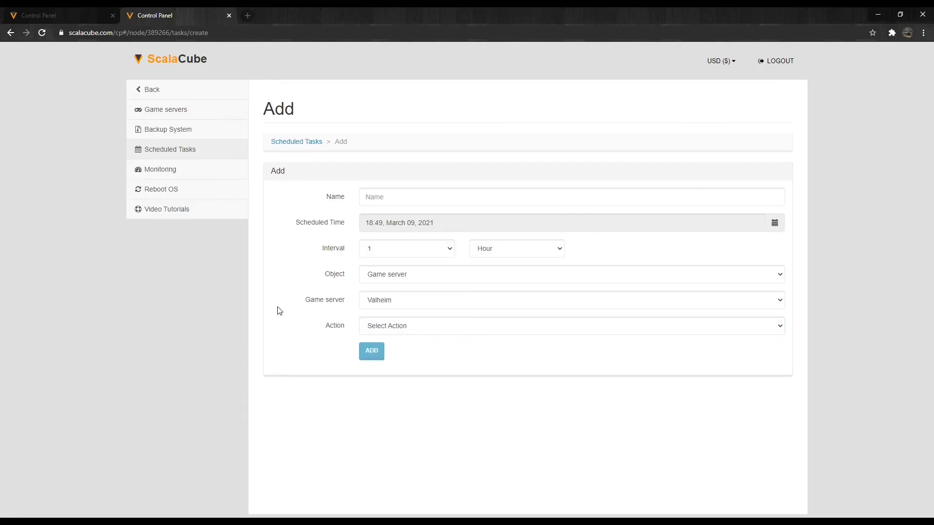
Step: Open Monitoring showing 14% RAM, 8% storage use and nearly four days of uptime
click(159, 169)
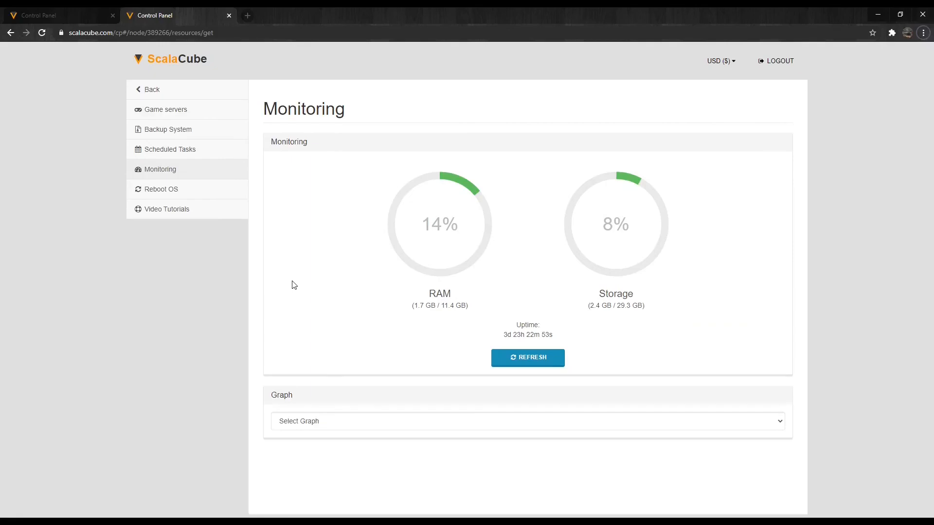
mouse_move(432, 336)
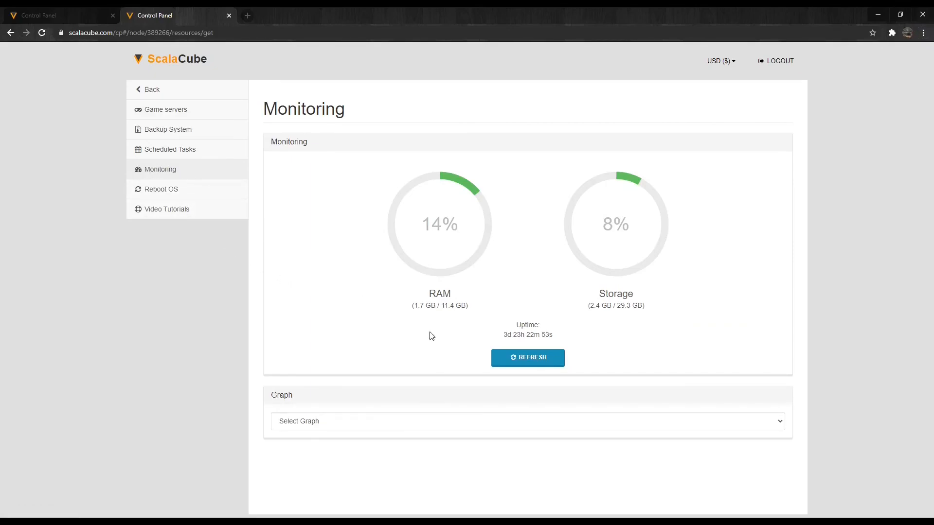
mouse_move(440, 345)
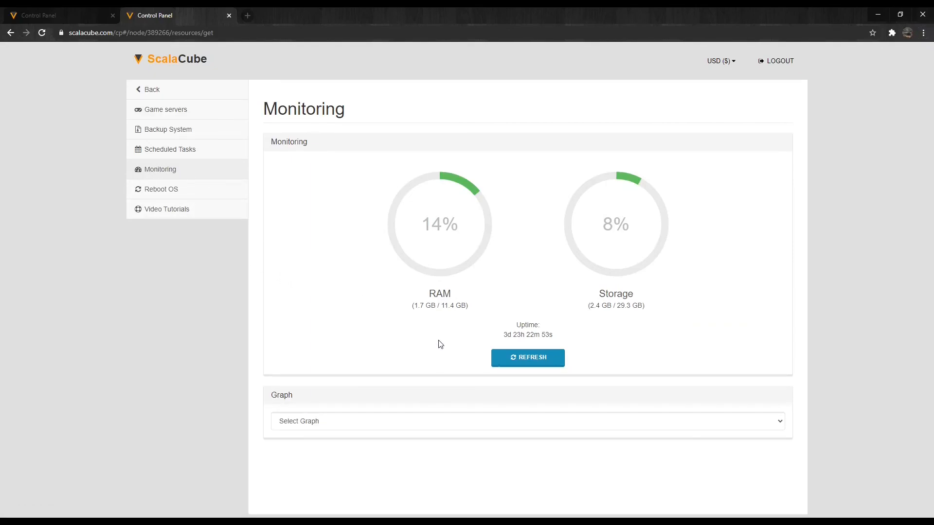